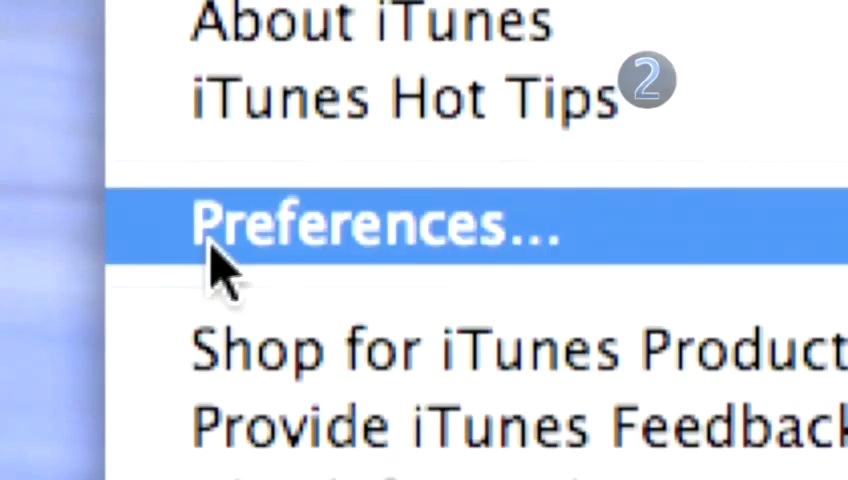
# - Enable the Radio source in Preferences and select it to show the stream genres
pyautogui.click(370, 222)
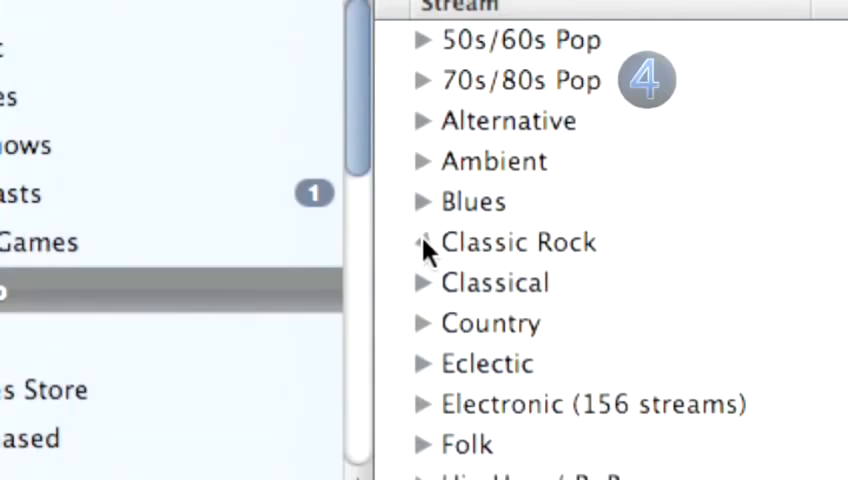
# - Expand the Classic Rock genre to reveal its 56 streams
pyautogui.click(424, 242)
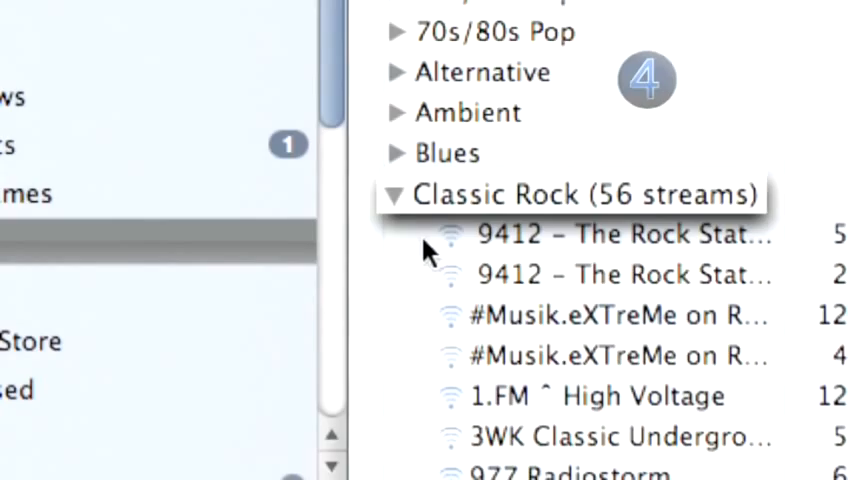